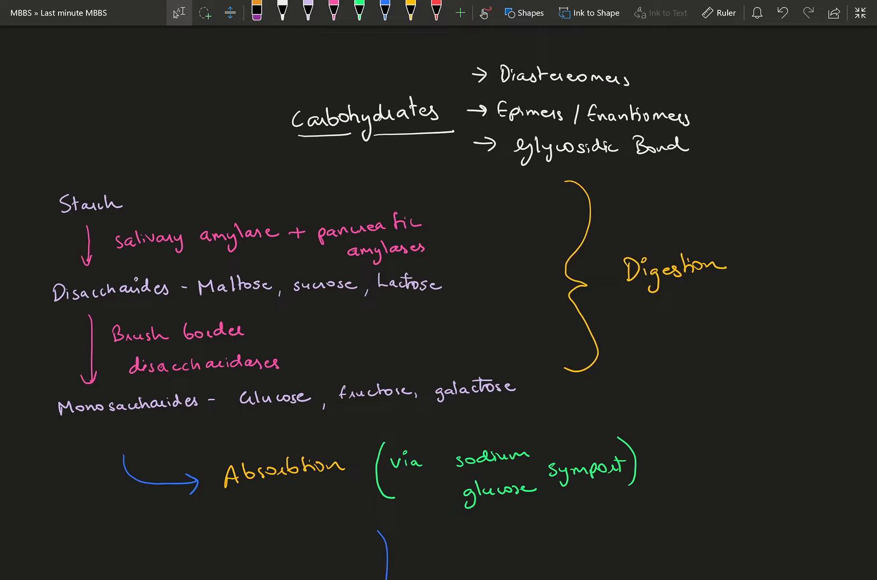
Step: Pick the white pen and tick Diastereomers, Epimers/Enantiomers and Glycosidic Bond
click(284, 13)
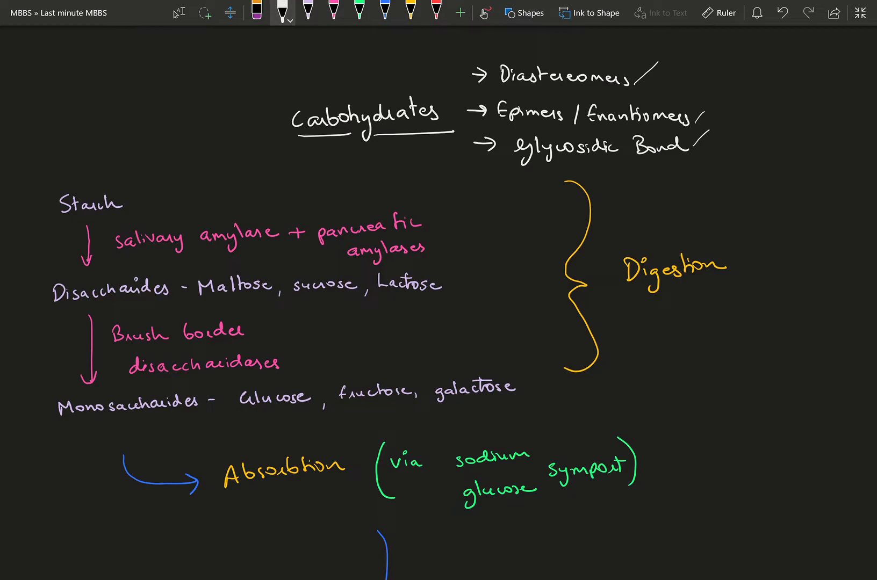
Step: Scroll past the absorption notes to the GLUT family of transporters table
scroll(down, 3)
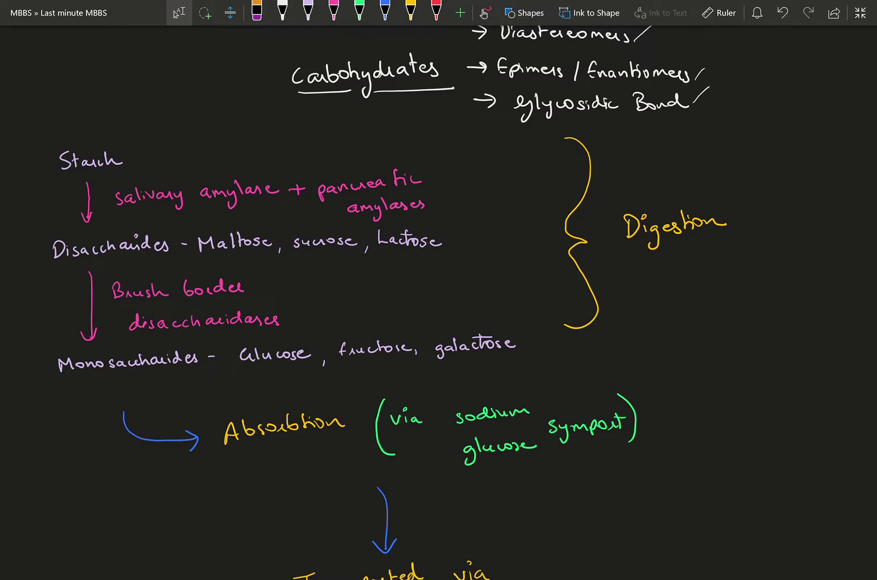
click(283, 12)
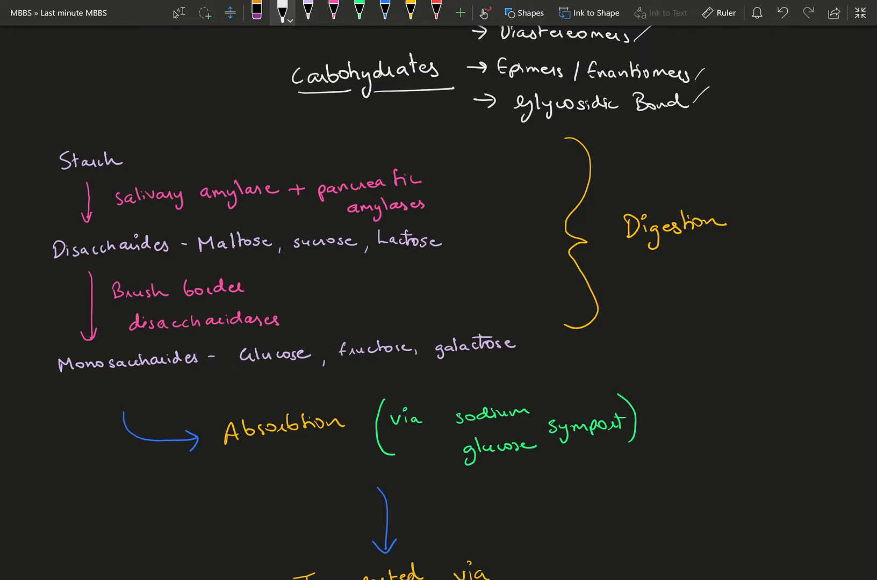
scroll(down, 3)
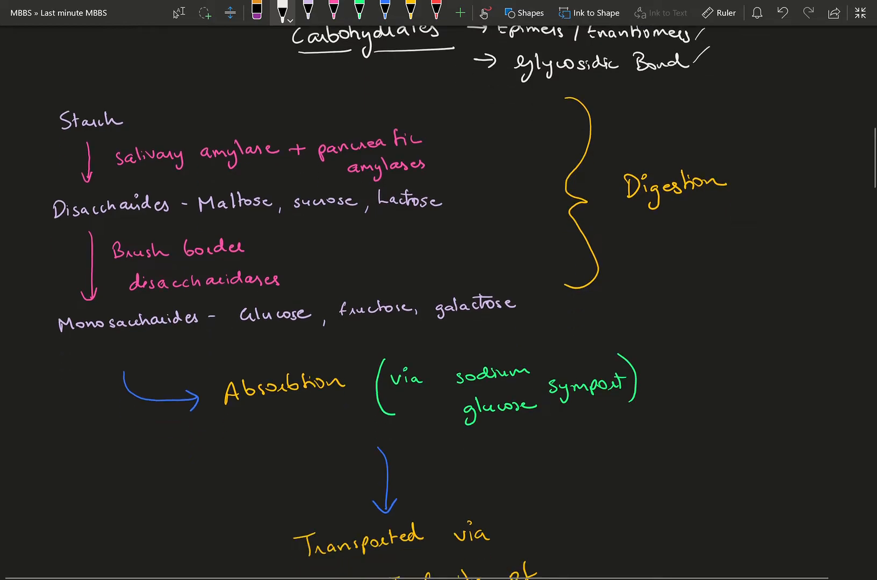
scroll(down, 3)
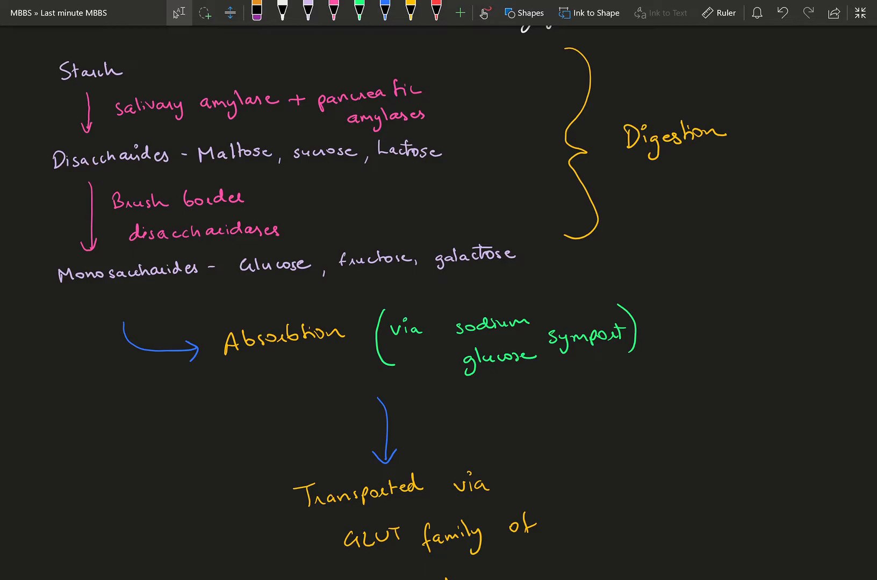
scroll(down, 3)
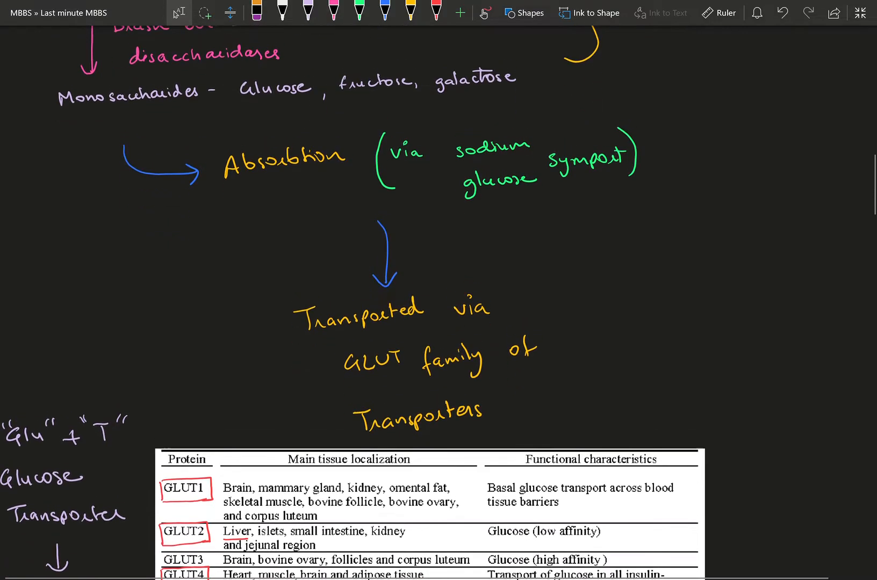
Step: Scroll through the GLUT table to the Enters Cell arrow and glycolysis start
scroll(down, 3)
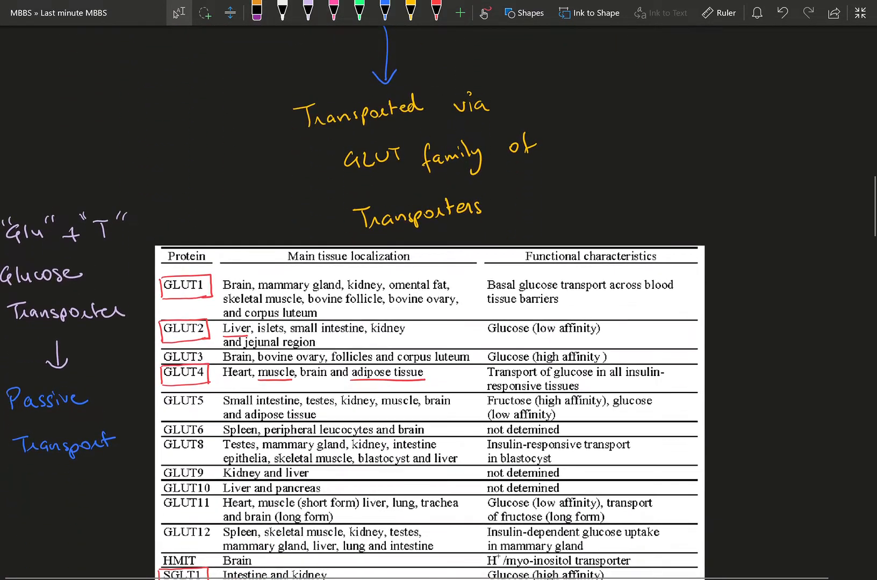
scroll(up, 3)
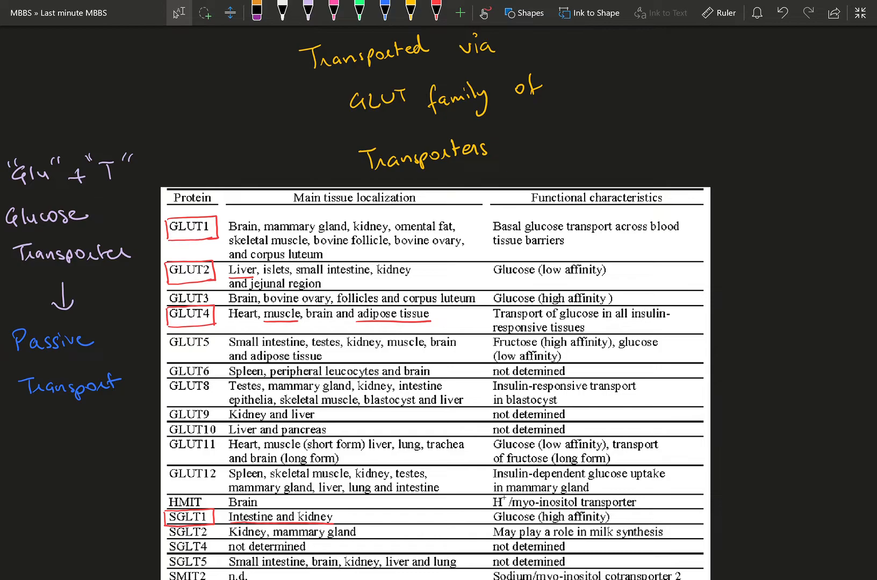
scroll(down, 3)
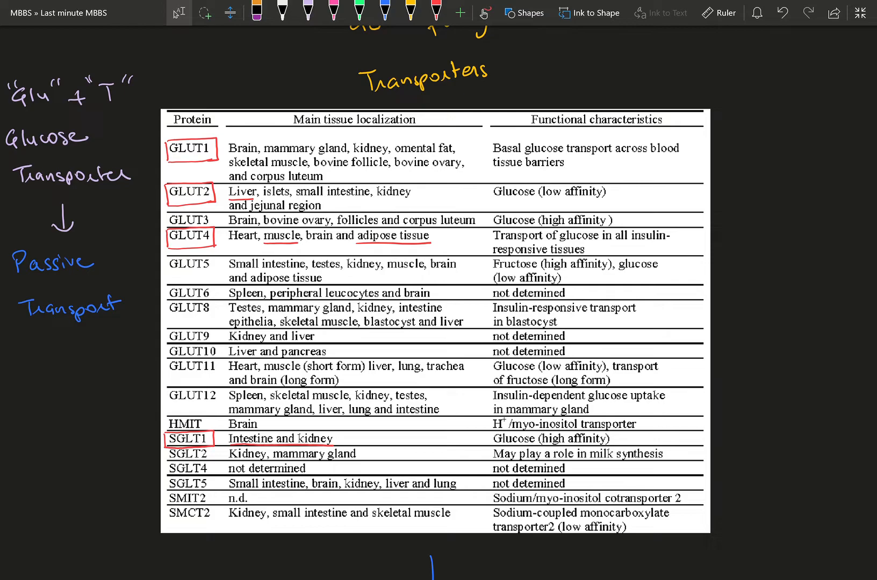
click(282, 13)
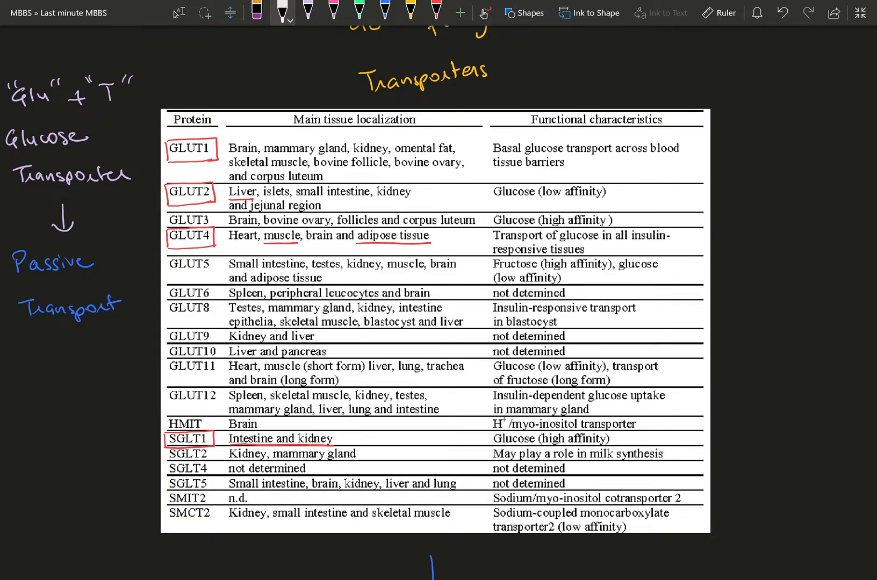
scroll(up, 3)
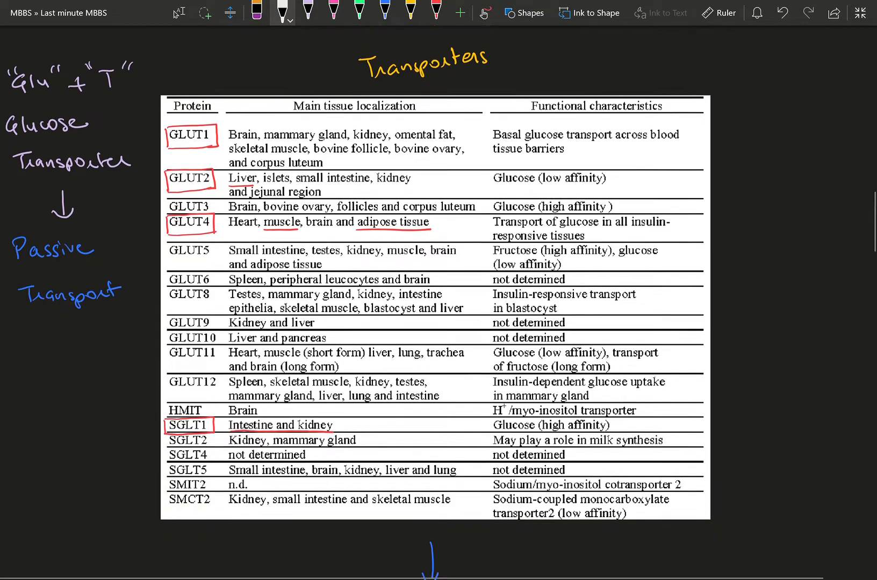
scroll(down, 3)
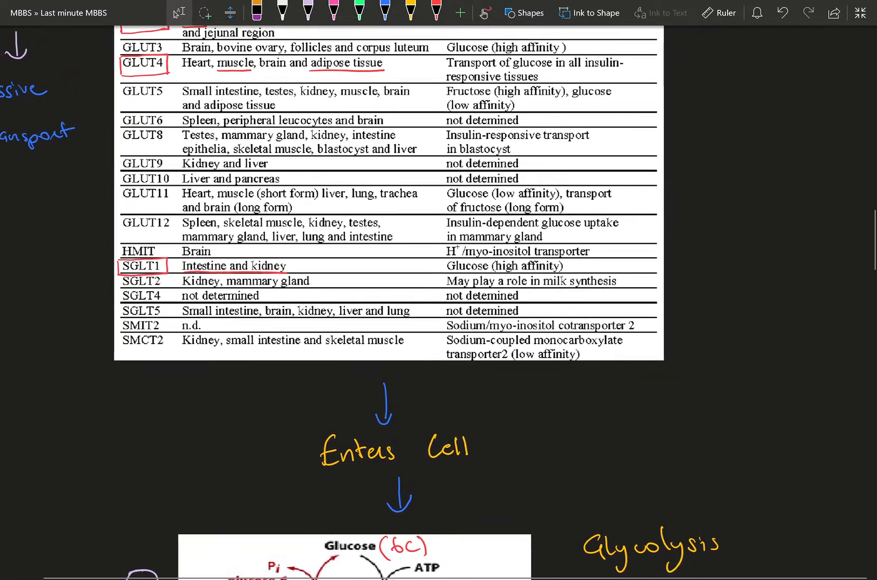
Step: Scroll until the whole glycolysis pathway and gluconeogenesis substrates list are visible
scroll(down, 3)
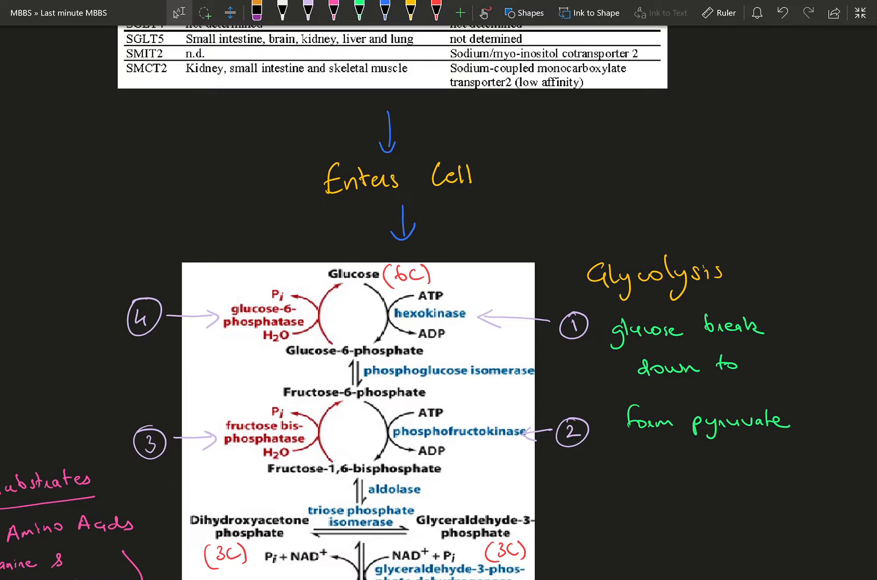
scroll(down, 3)
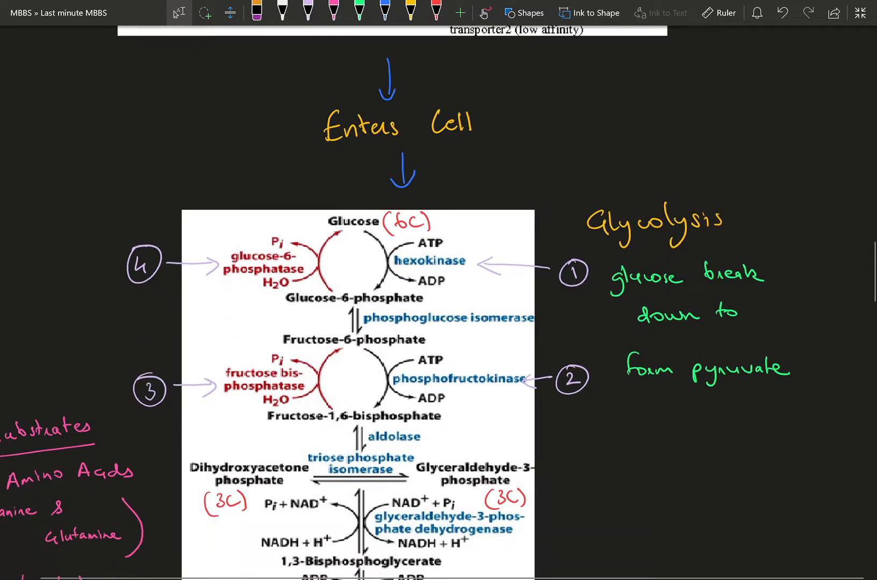
scroll(down, 3)
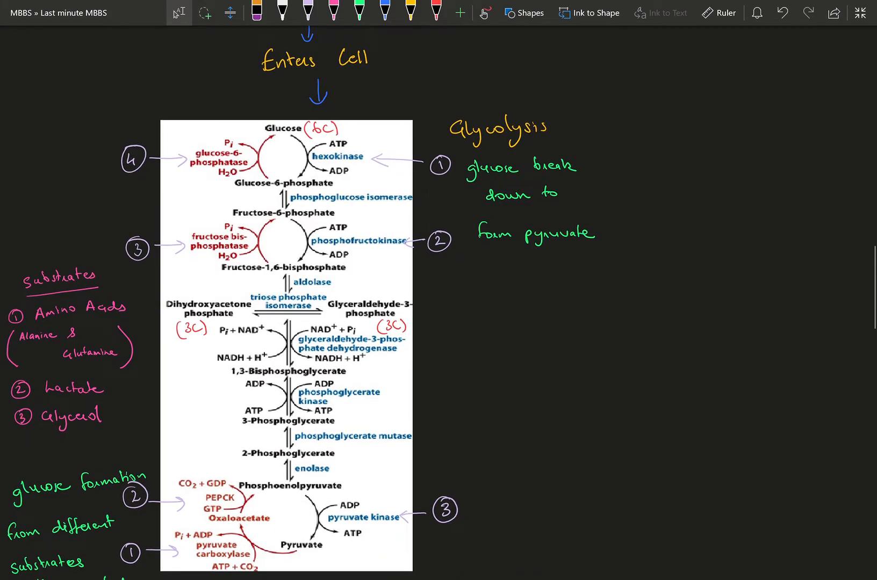
Step: Scroll below the glycolysis diagram to the Pyruvate Dehydrogenase heading
click(283, 12)
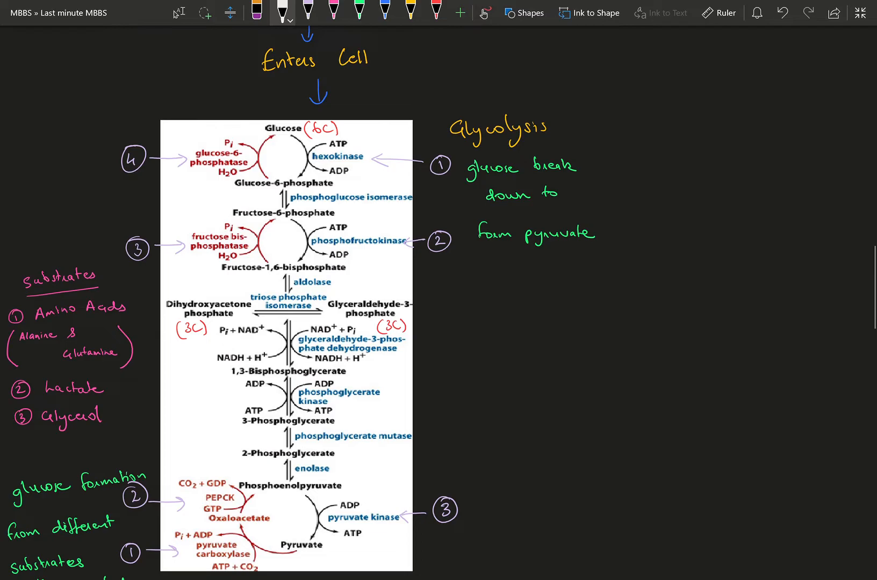
scroll(down, 3)
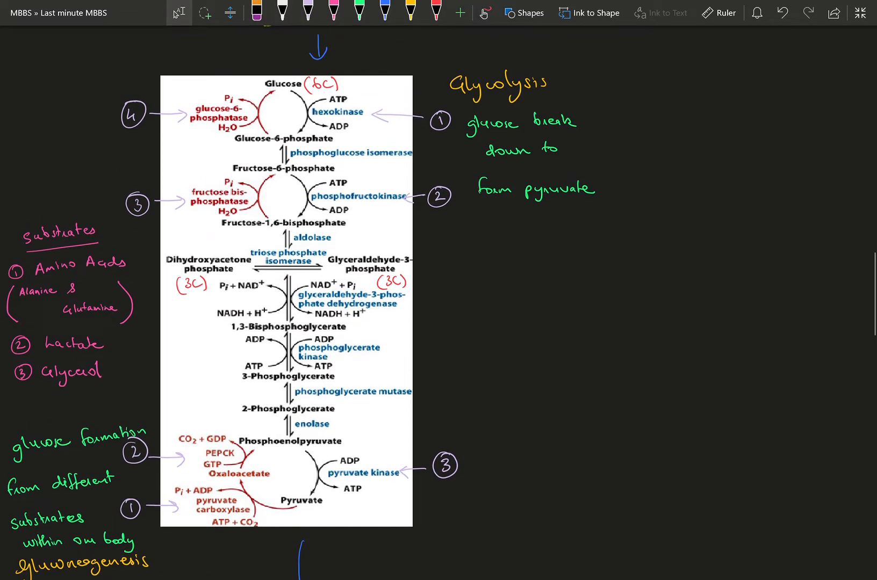
scroll(up, 3)
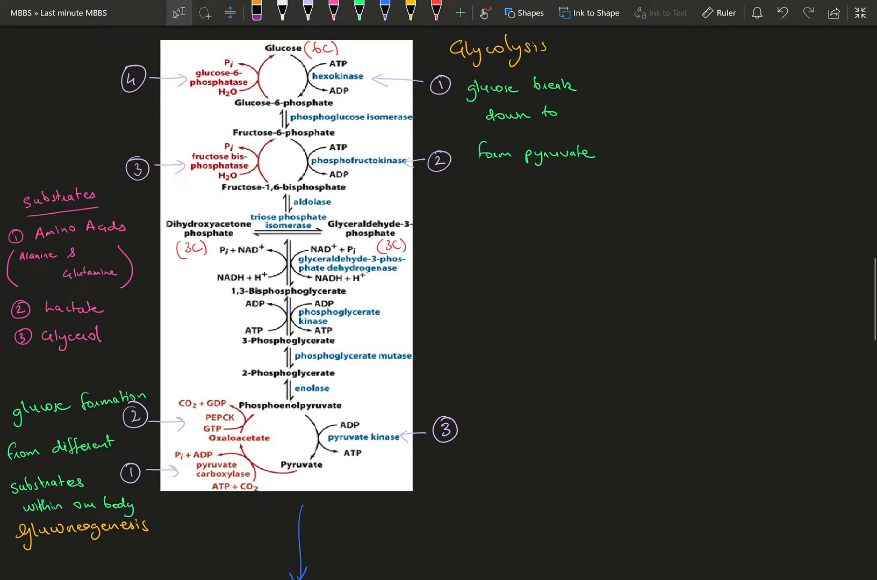
scroll(down, 3)
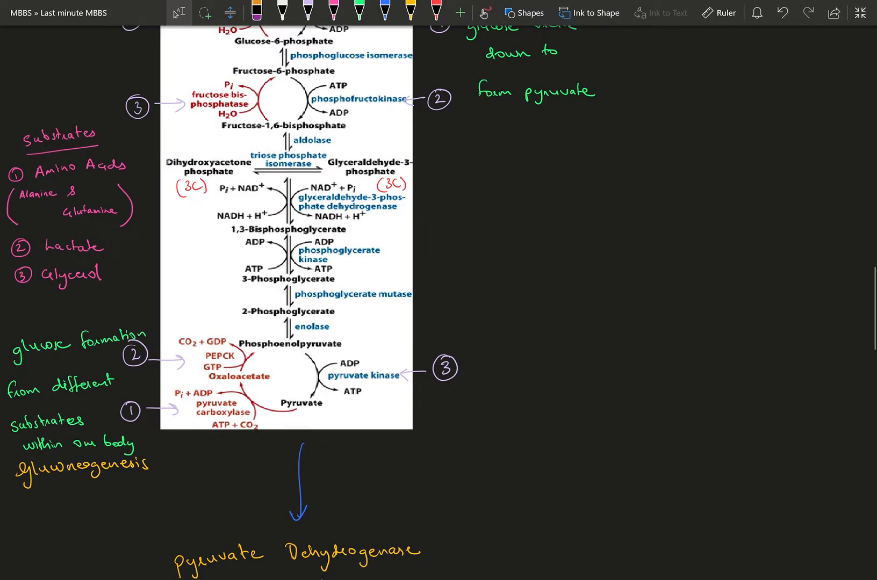
Step: Scroll to the pyruvate dehydrogenase complex reaction and Kreb's/TCA/Citric Acid cycle heading
scroll(down, 3)
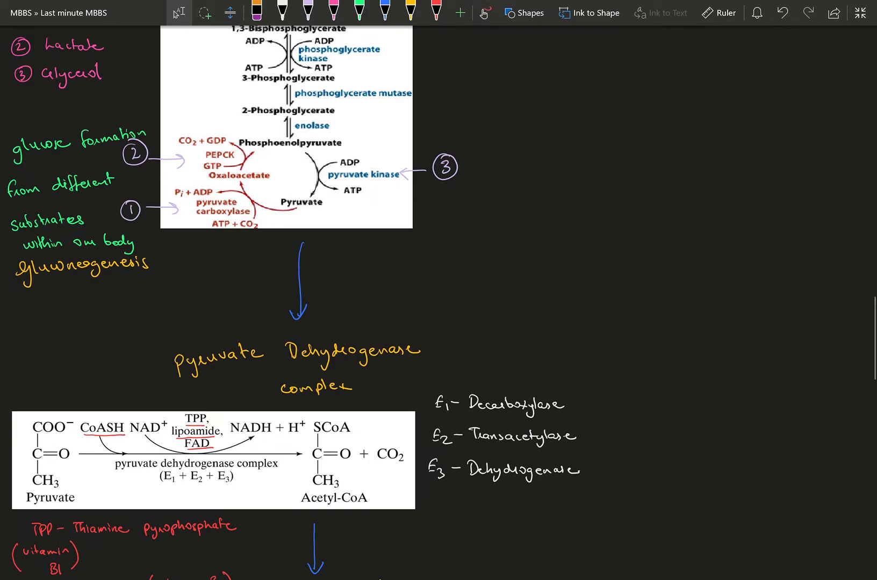
scroll(down, 3)
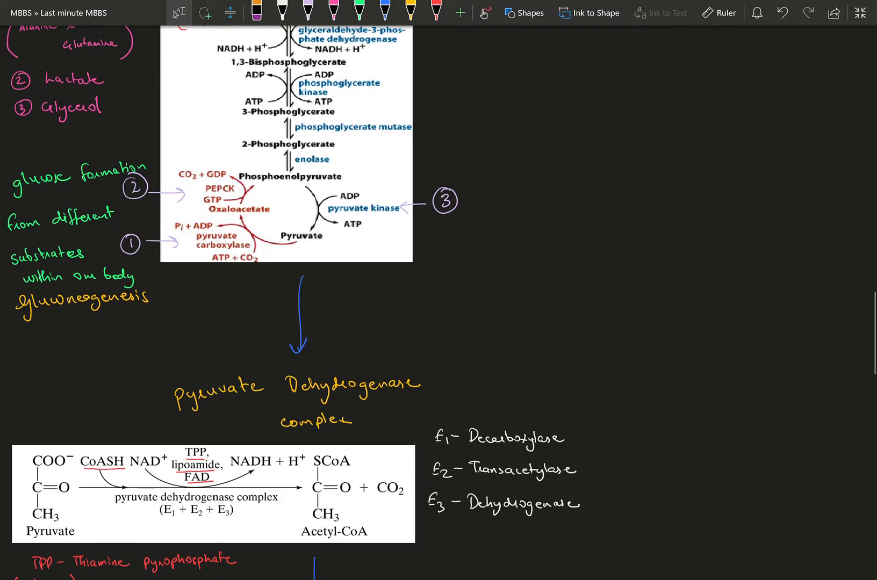
scroll(down, 3)
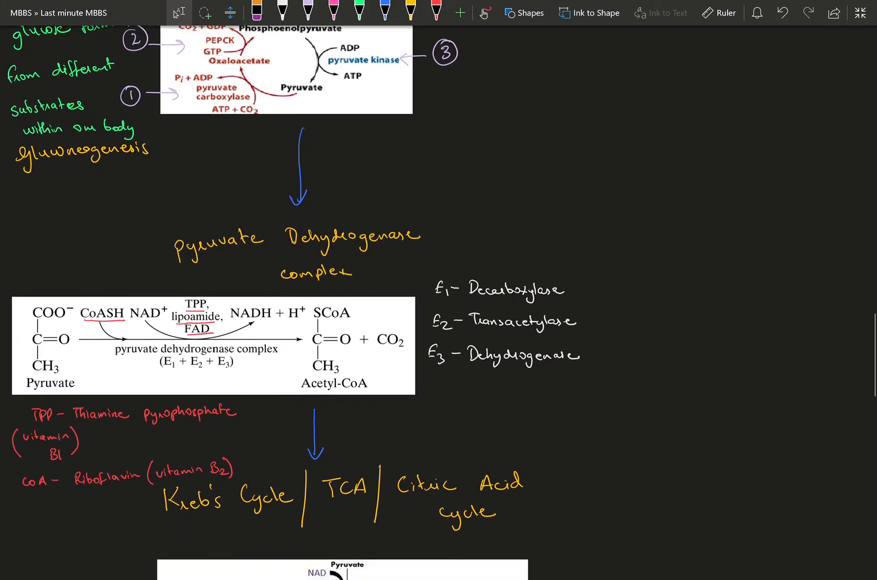
scroll(up, 3)
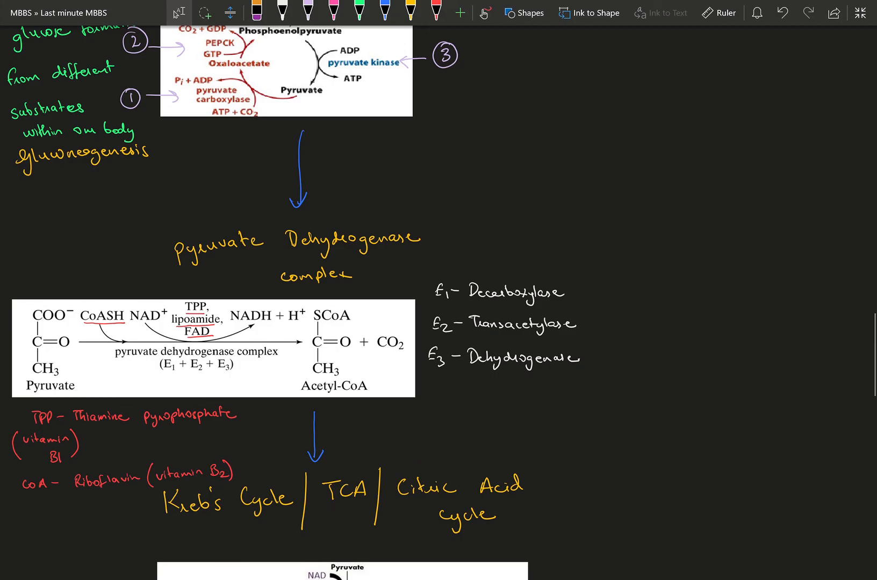